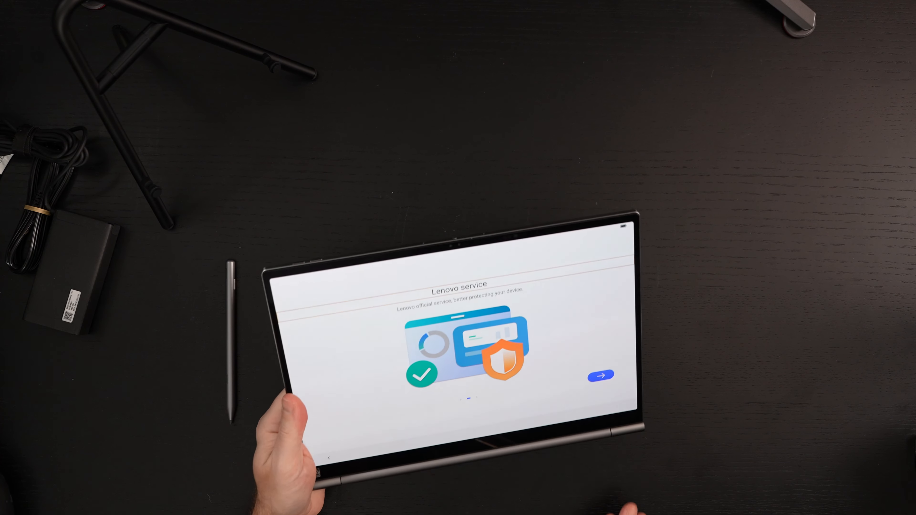
# Step: Advance past the Lenovo service introduction and start setup in English (United States) to reach Terms of Use
pyautogui.click(596, 376)
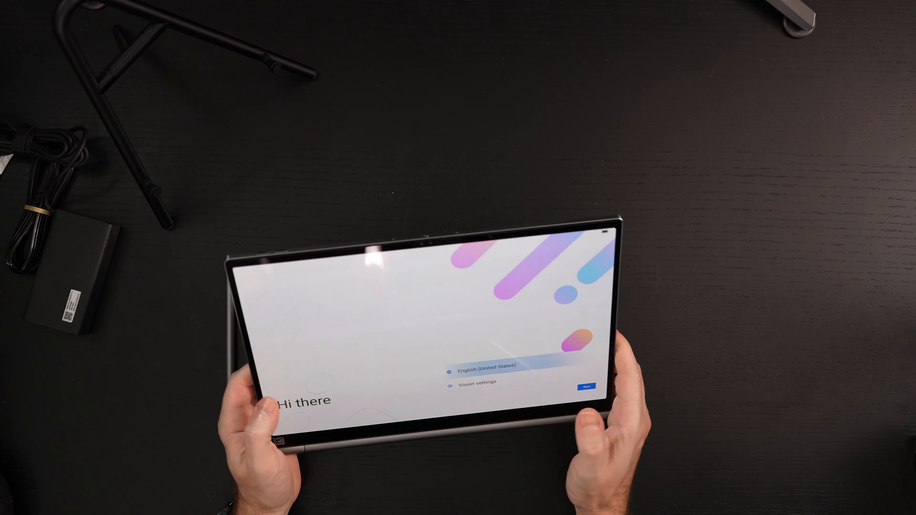
pyautogui.click(484, 366)
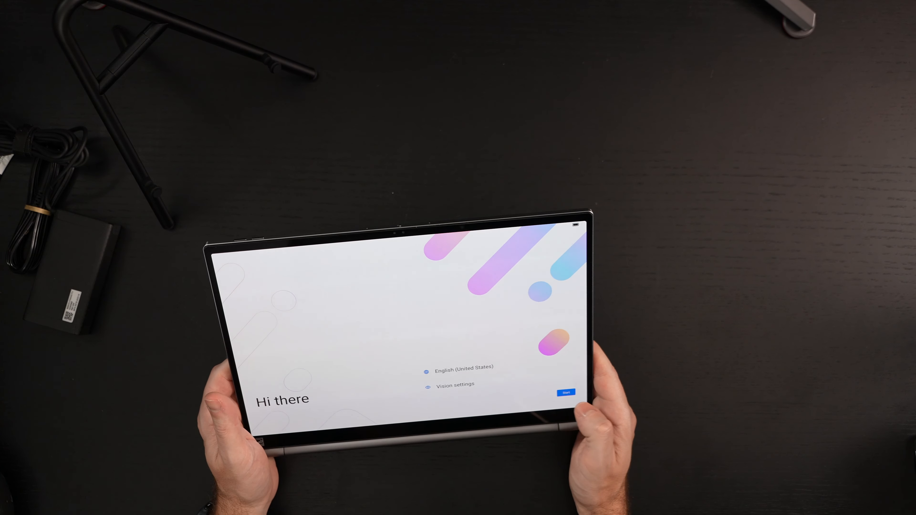
pyautogui.click(564, 392)
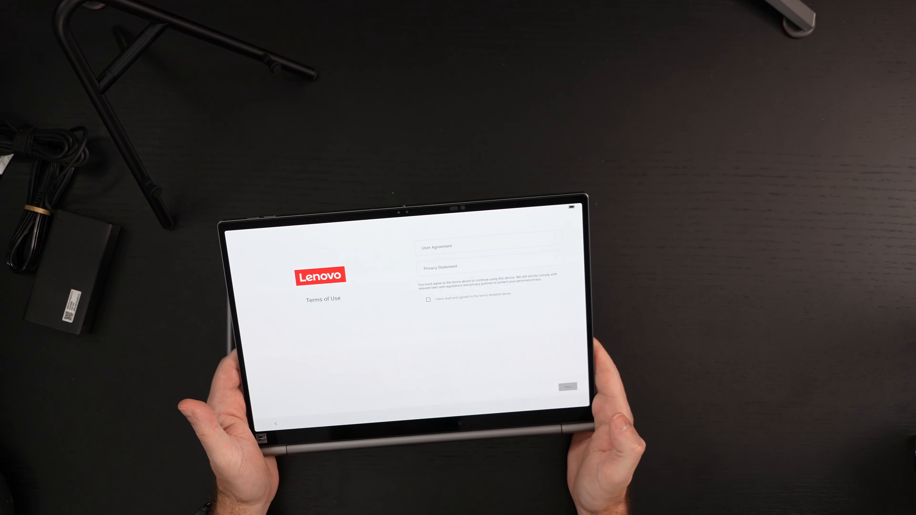